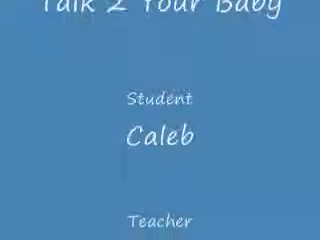
scroll(down, 3)
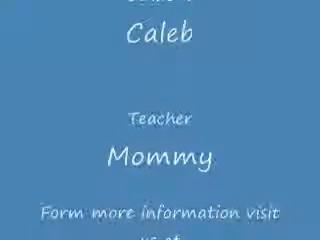